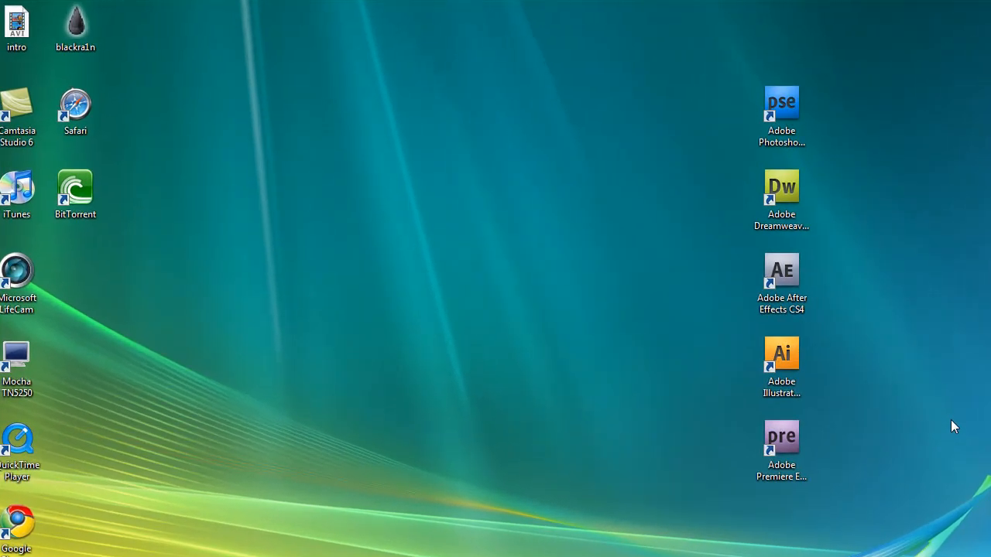
{"action": "mouse_move", "coordinate": [929, 421]}
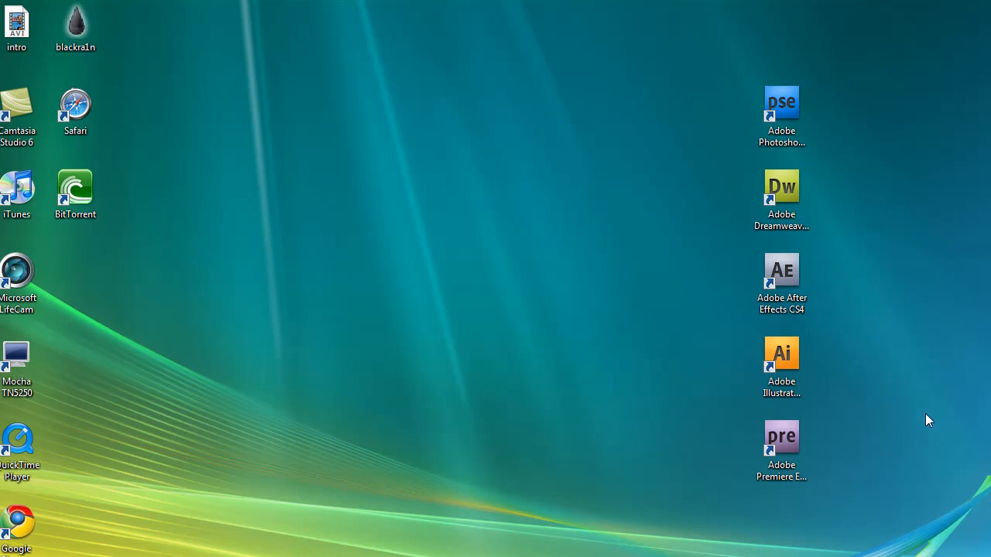
{"action": "mouse_move", "coordinate": [933, 417]}
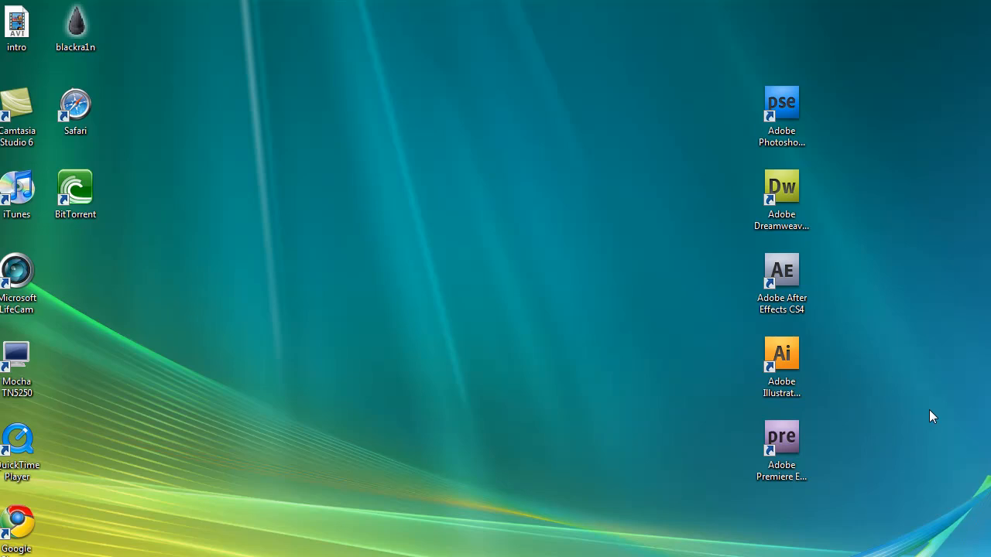
{"action": "mouse_move", "coordinate": [278, 287]}
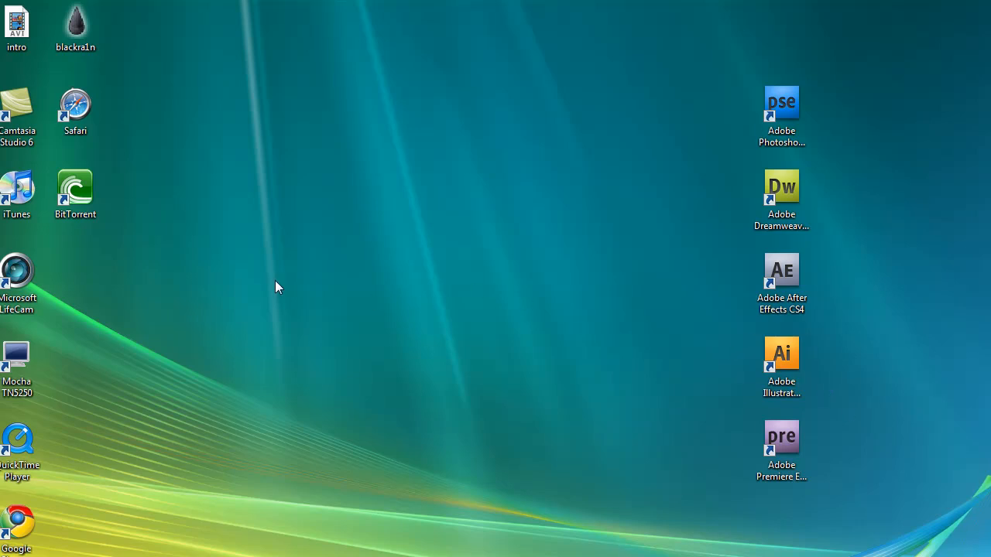
Create a New Text Document on the desktop and open it in Notepad.
{"action": "right_click", "coordinate": [277, 286]}
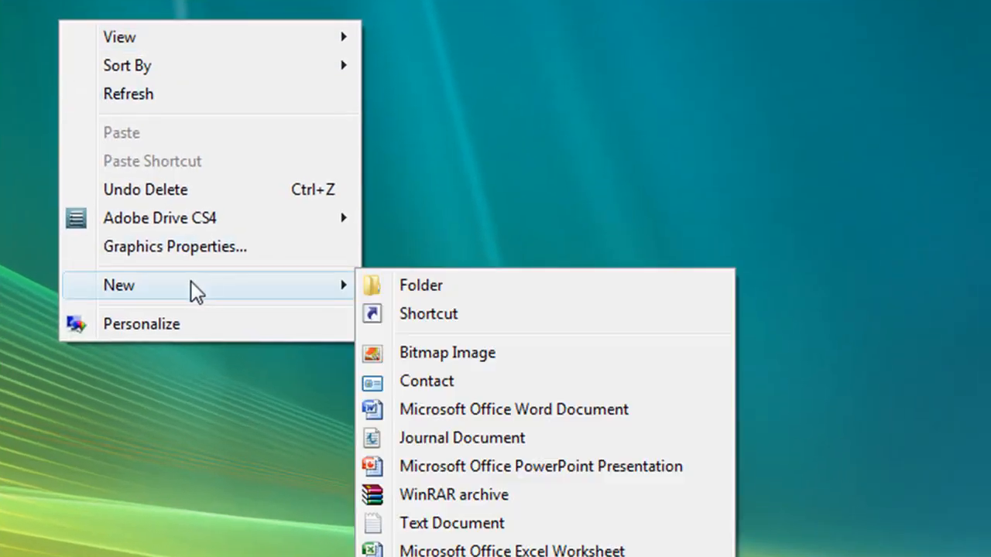
{"action": "left_click", "coordinate": [452, 524]}
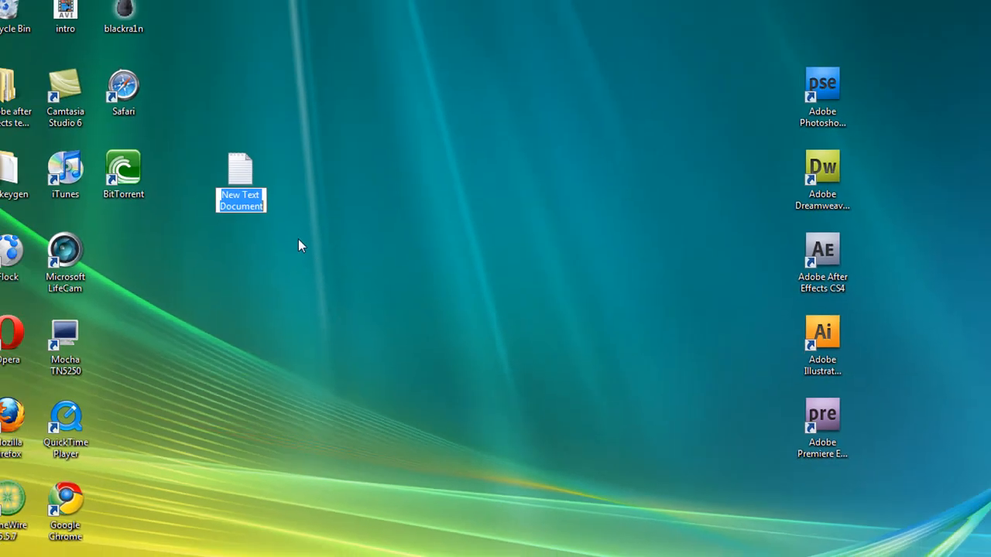
{"action": "double_click", "coordinate": [242, 183]}
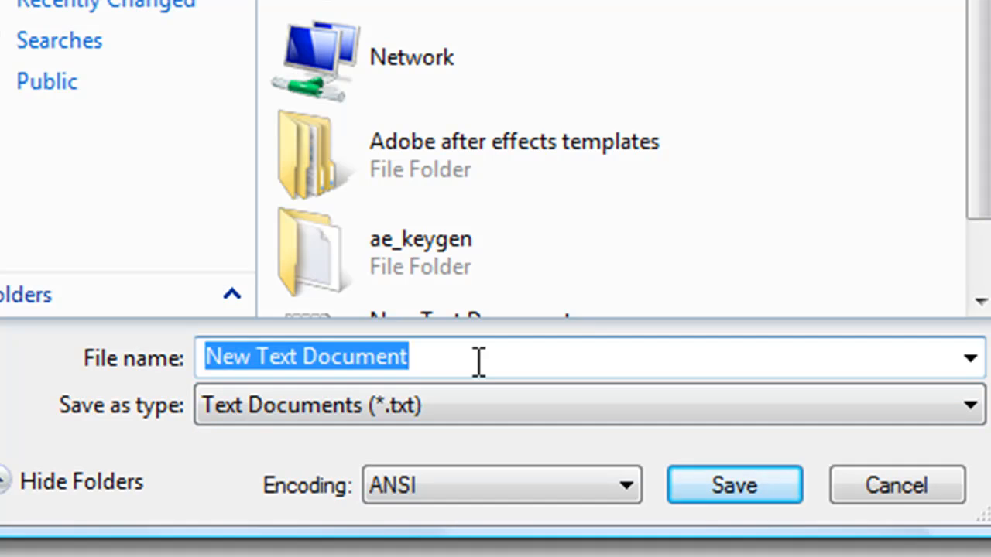
Save the file from Notepad to the desktop as 'Click Here.vbs'.
{"action": "type", "text": "Click Her"}
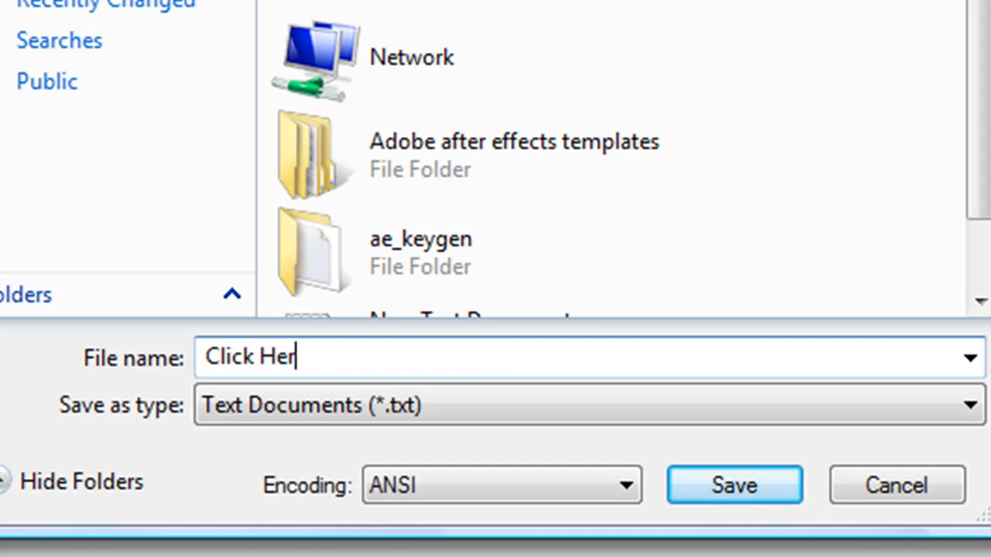
{"action": "type", "text": "."}
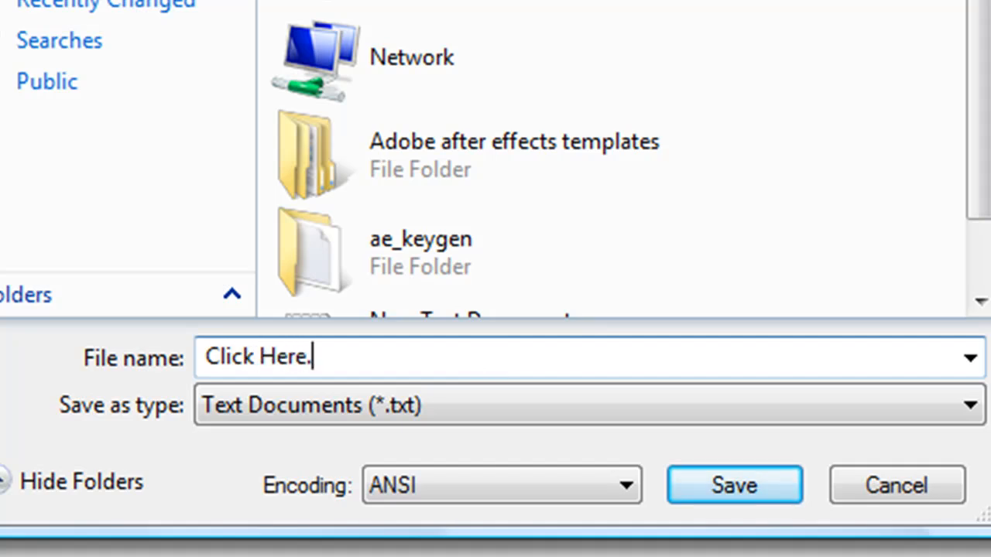
{"action": "type", "text": "vbs"}
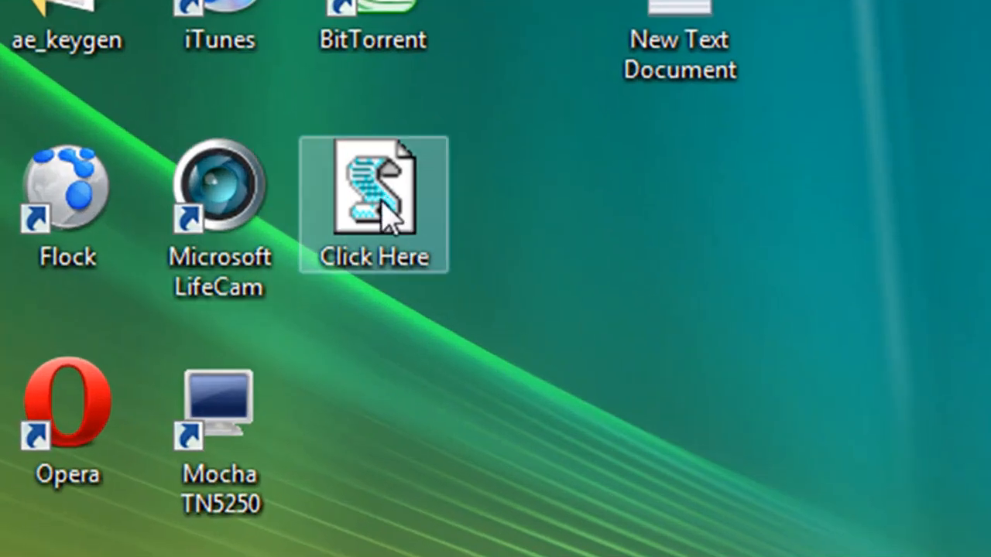
Run Click Here.vbs so it types 'Hello! My name is ThisUserNamePWNS BTW!!!' into a new Notepad document.
{"action": "double_click", "coordinate": [375, 186]}
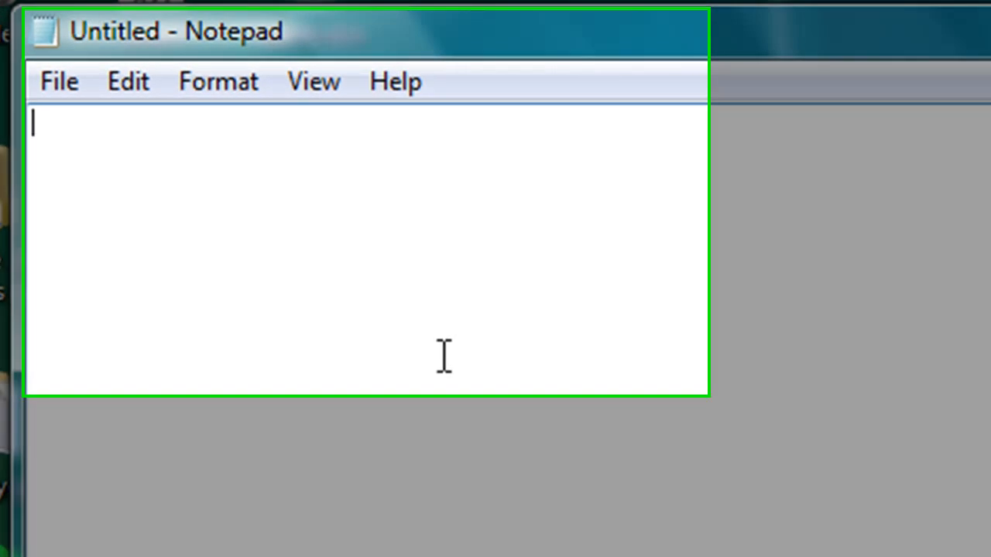
{"action": "type", "text": "Hello!"}
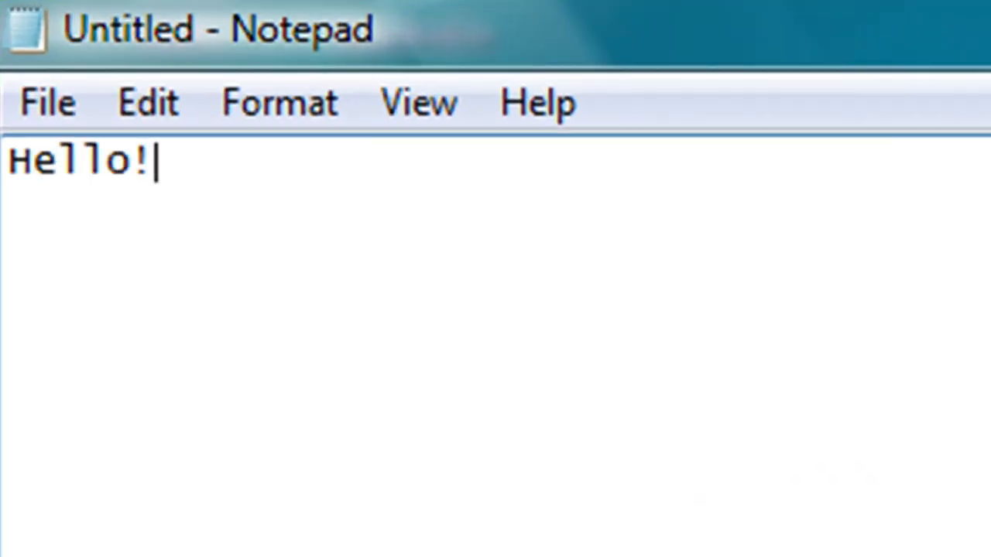
{"action": "type", "text": "My name is"}
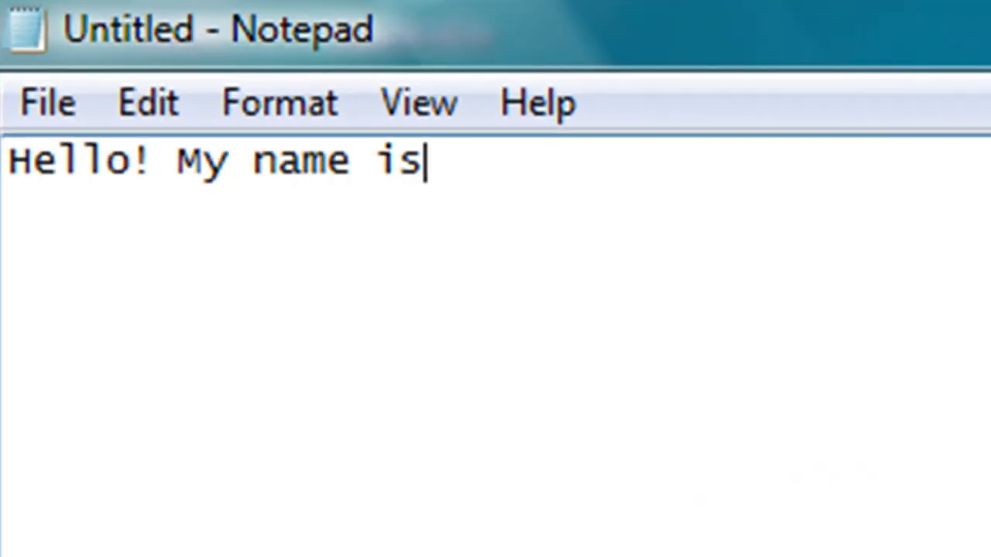
{"action": "type", "text": "ThisUserNamePWNS"}
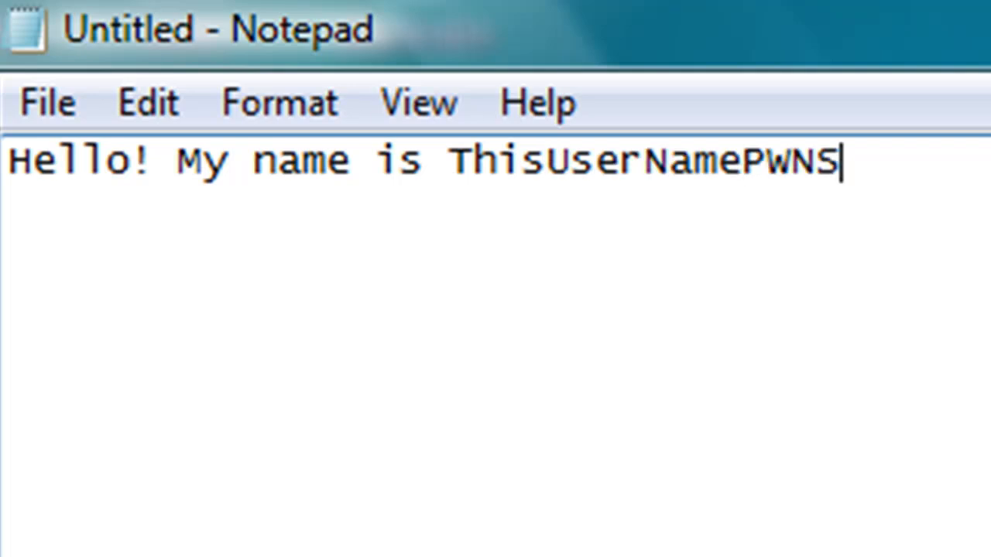
{"action": "type", "text": "BTW!!!"}
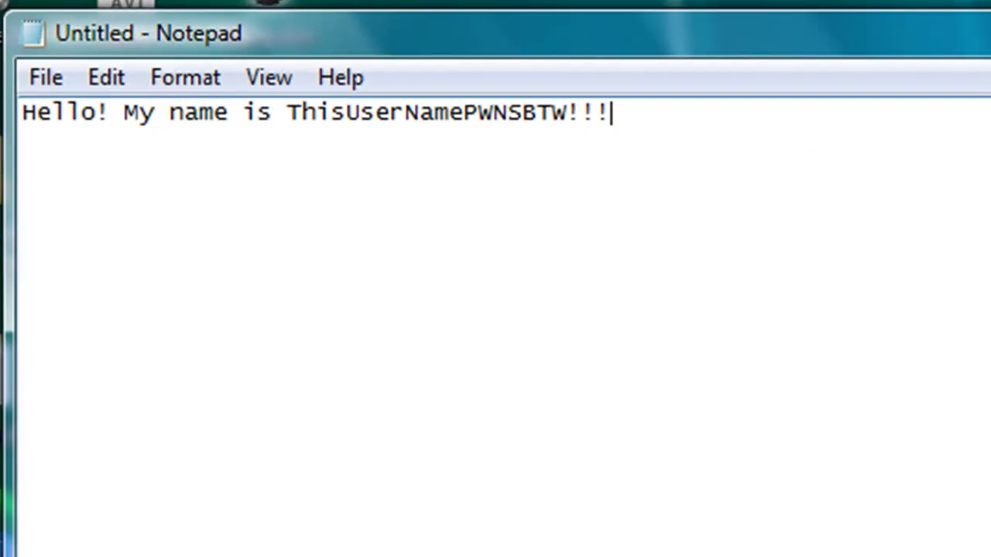
{"action": "left_click", "coordinate": [734, 34]}
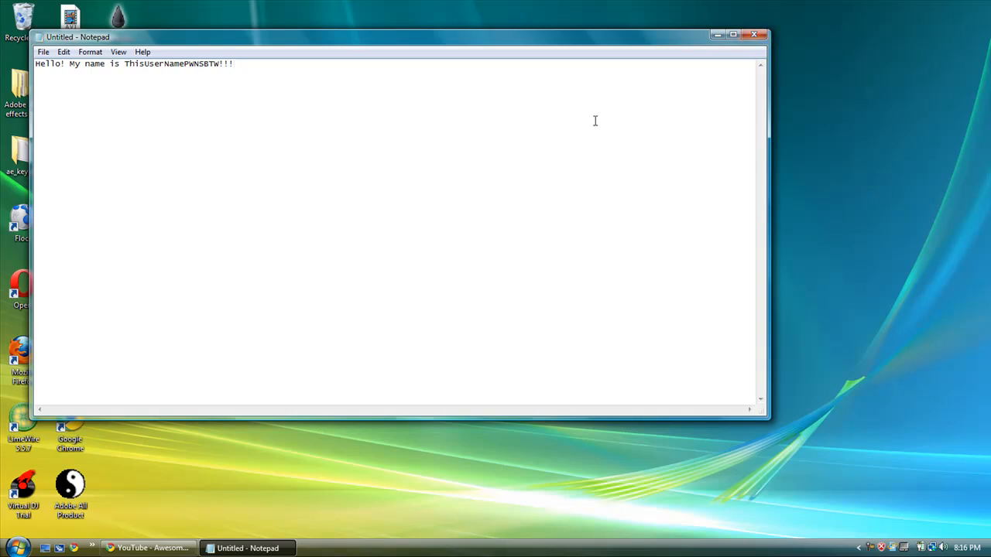
{"action": "mouse_move", "coordinate": [591, 132]}
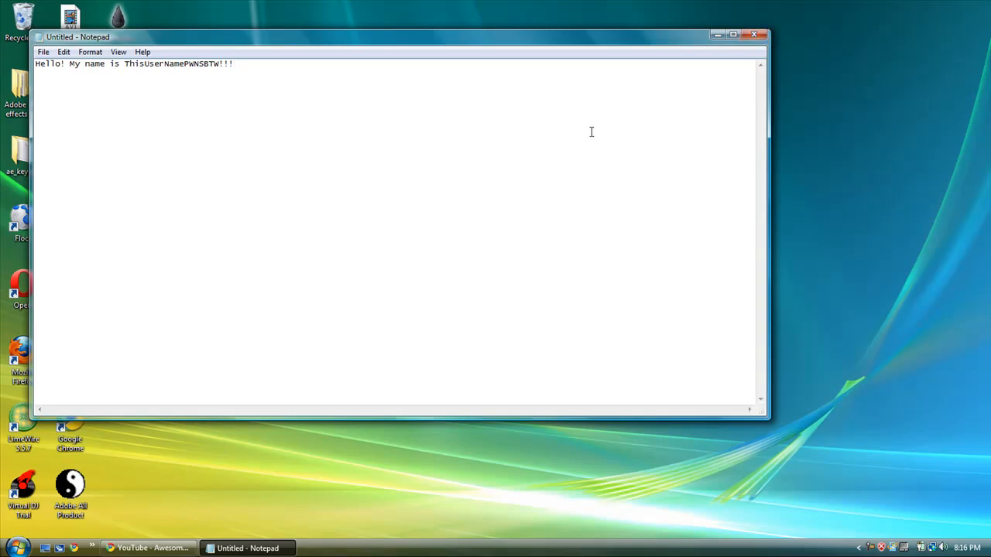